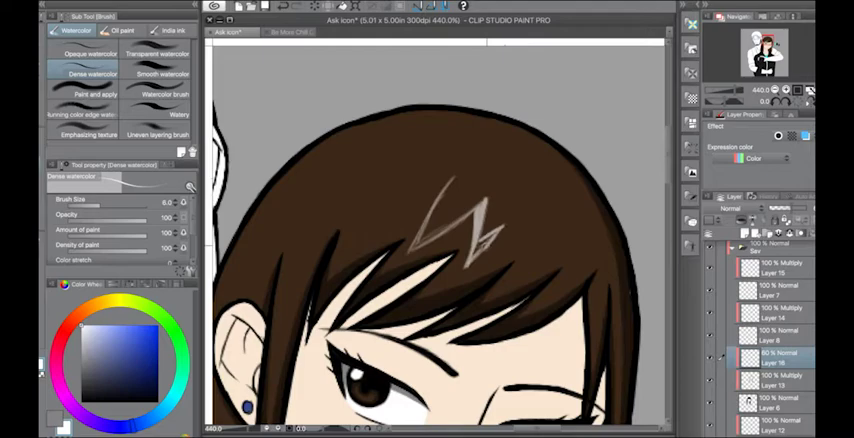
scroll("down", 3)
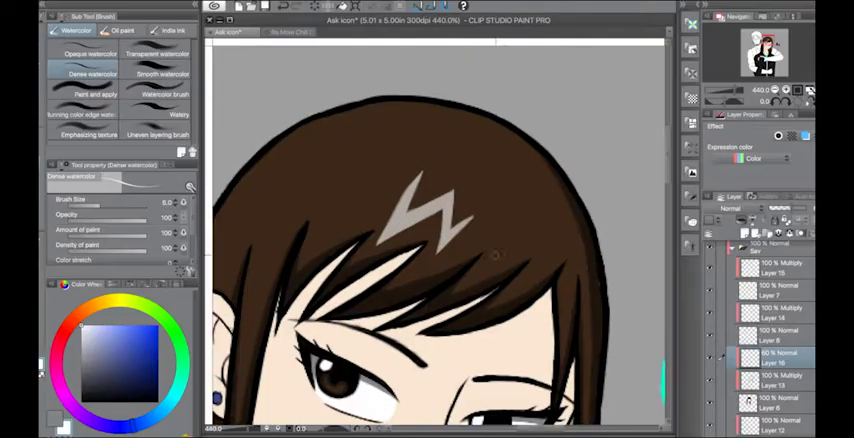